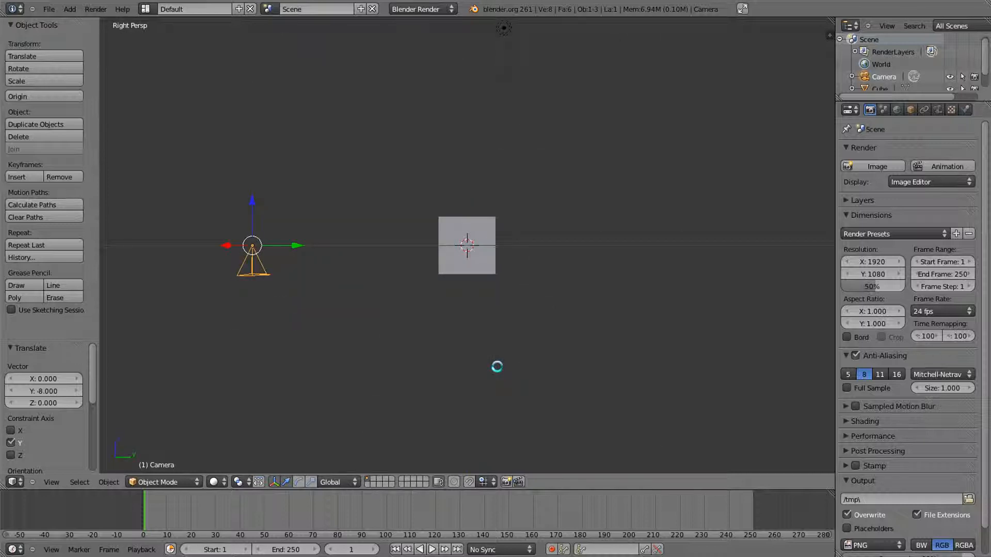
# Step: In the side view, move the camera back and up, then raise the cube's mesh onto the ground line
pyautogui.press('KP_5')
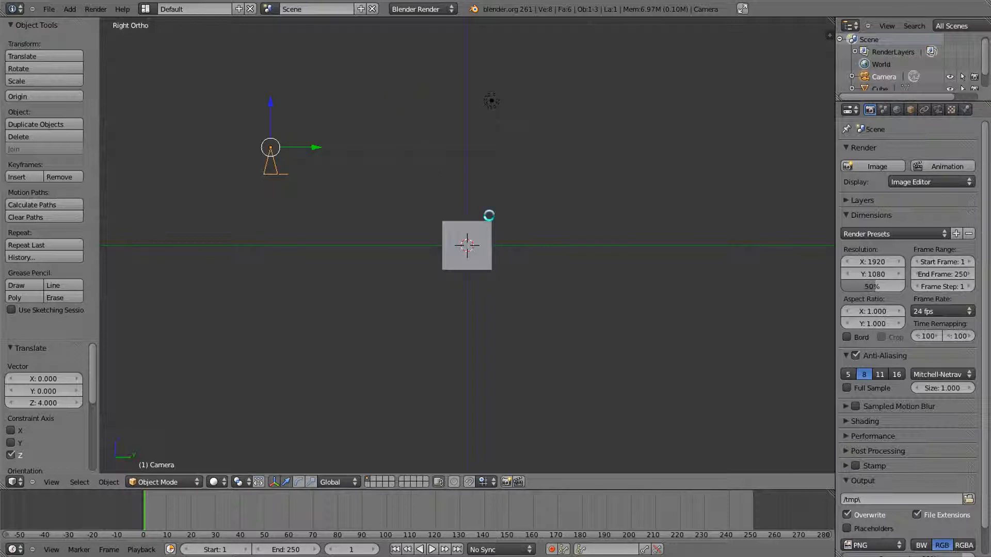
pyautogui.click(467, 246)
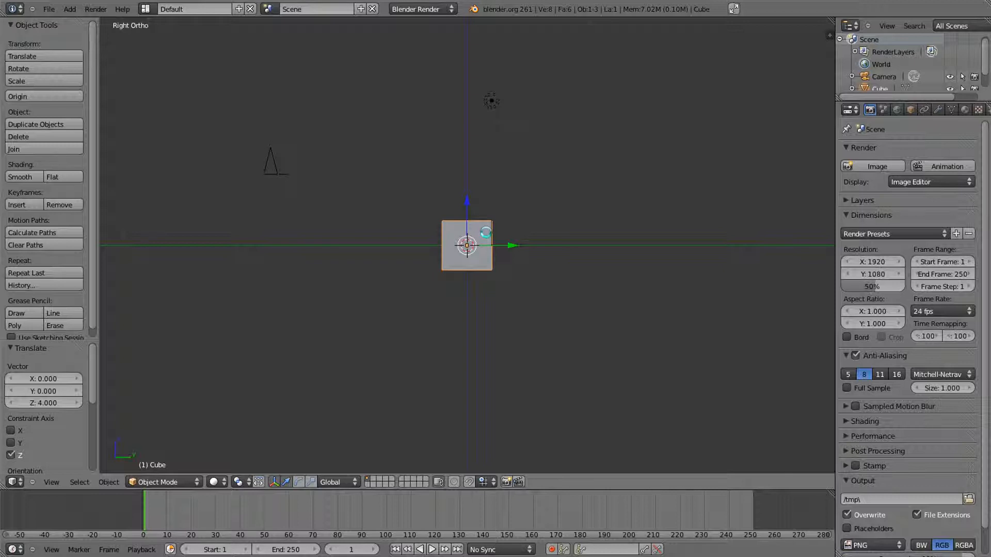
pyautogui.press('Tab')
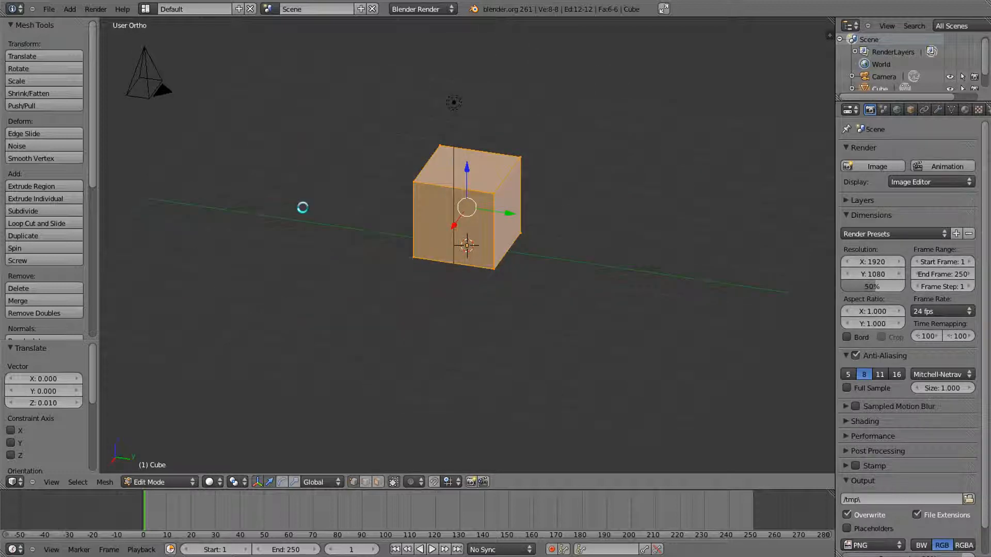
pyautogui.press('KP_0')
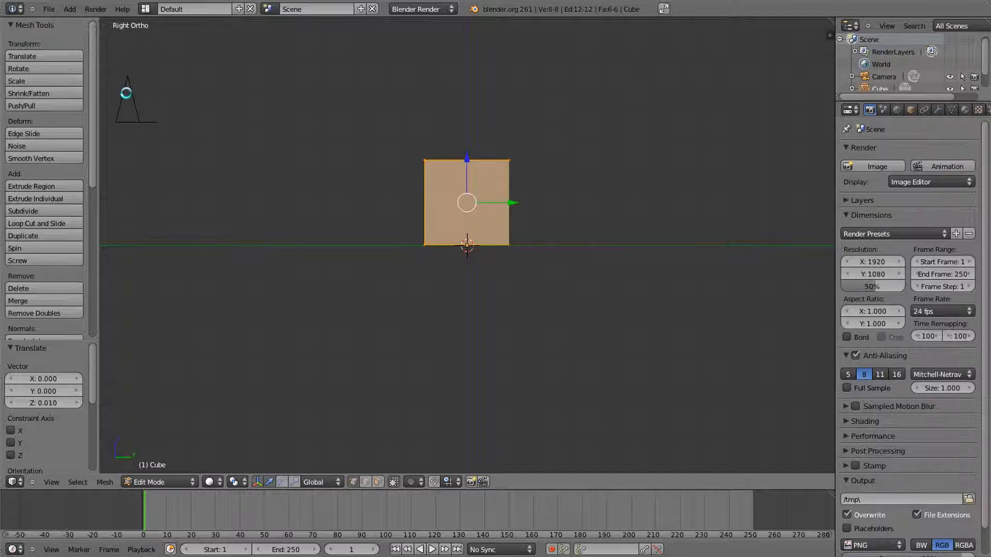
# Step: Leave Edit Mode and tilt the camera about 62° on X down toward the cube
pyautogui.press('Tab')
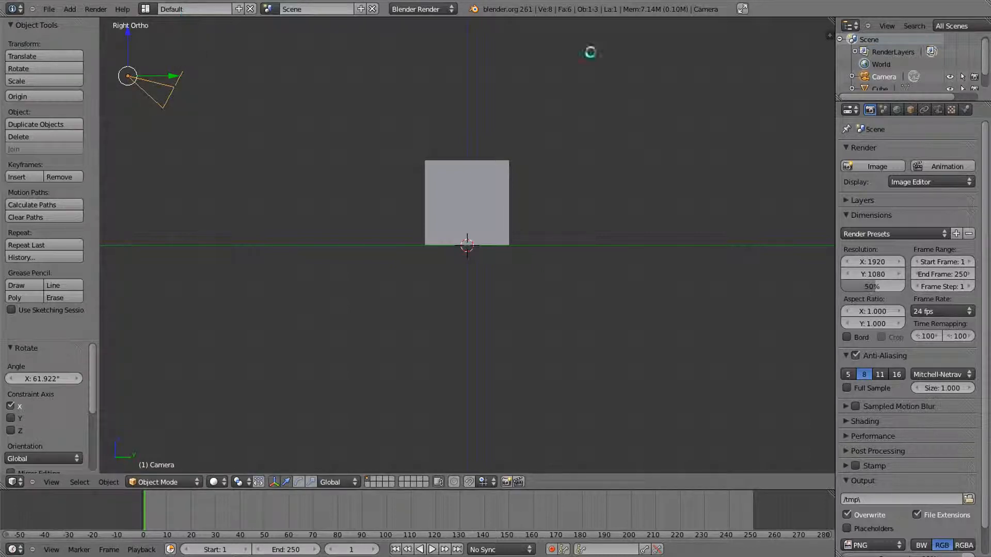
pyautogui.press('KP_0')
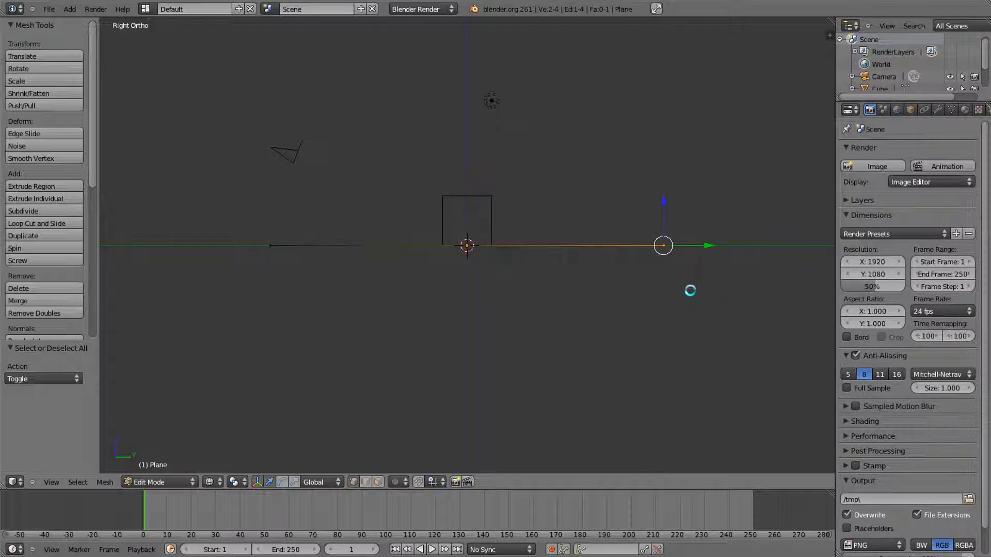
pyautogui.moveTo(628, 211)
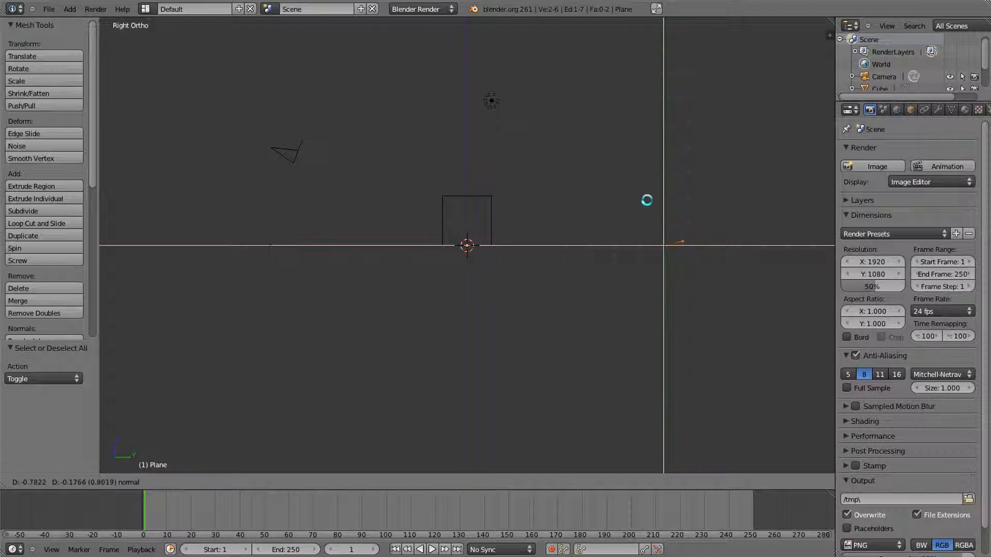
# Step: Extrude the plane's back edge up into a wall behind the cube and view it in solid shading
pyautogui.click(32, 186)
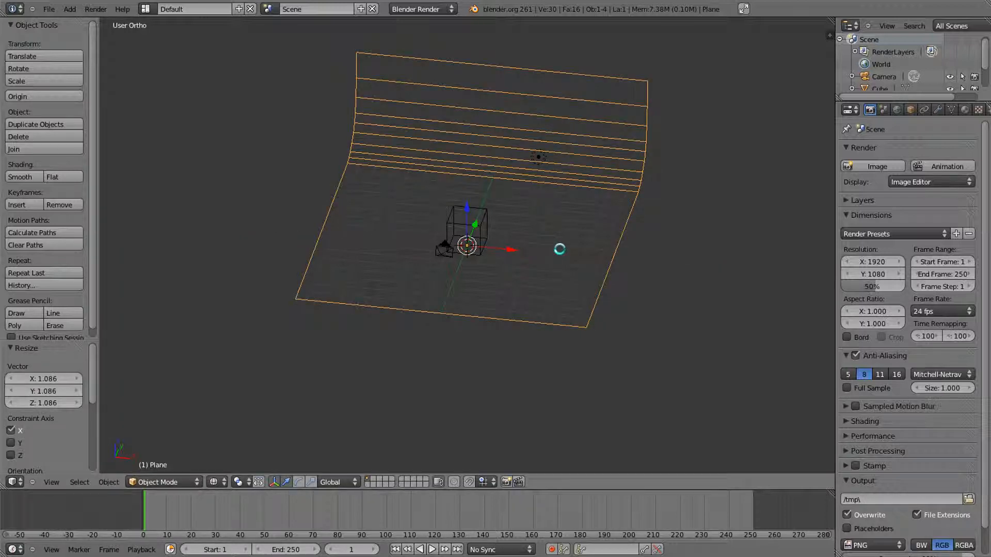
pyautogui.press('KP_0')
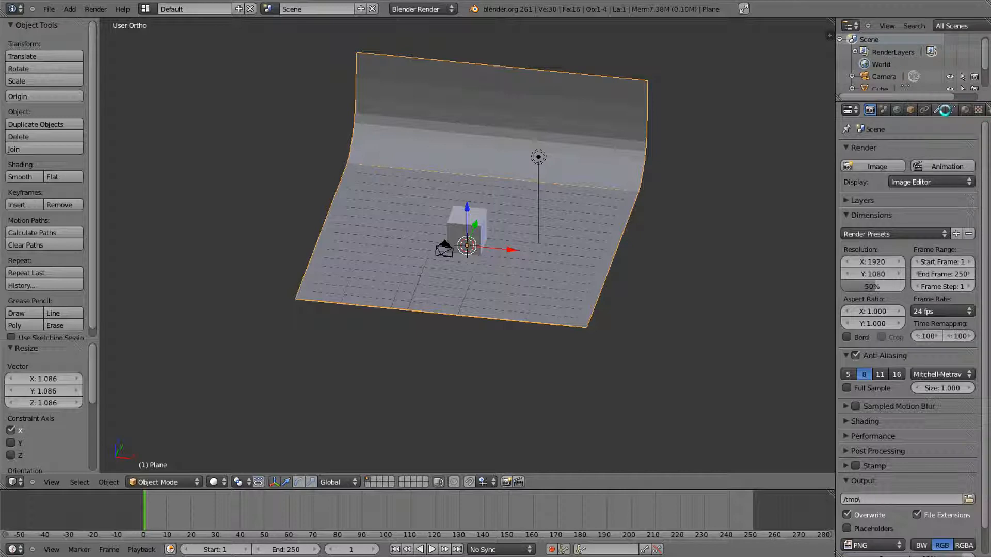
# Step: Add a Subdivision Surface modifier at View 6 to the backdrop and check it through the camera
pyautogui.click(940, 109)
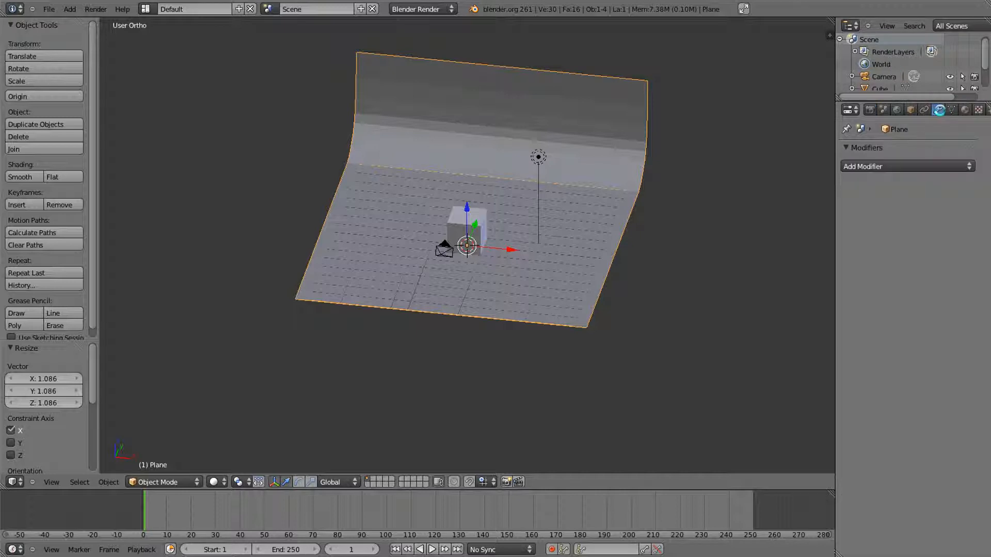
pyautogui.click(906, 166)
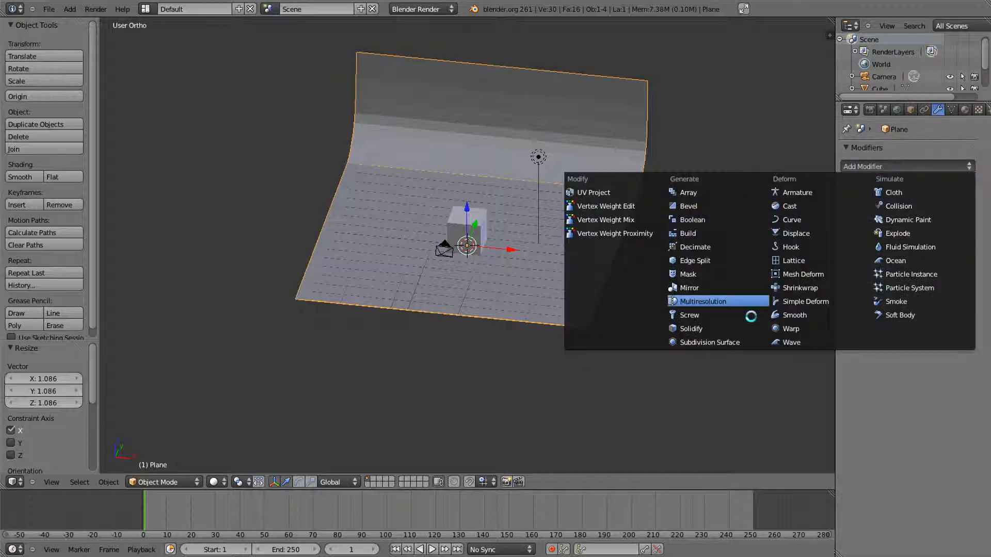
pyautogui.moveTo(789, 247)
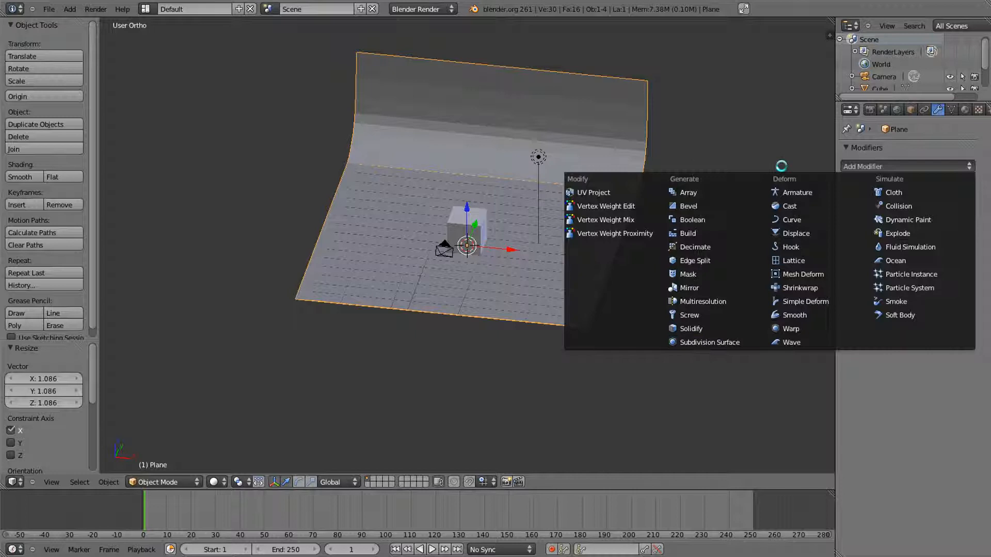
pyautogui.moveTo(709, 341)
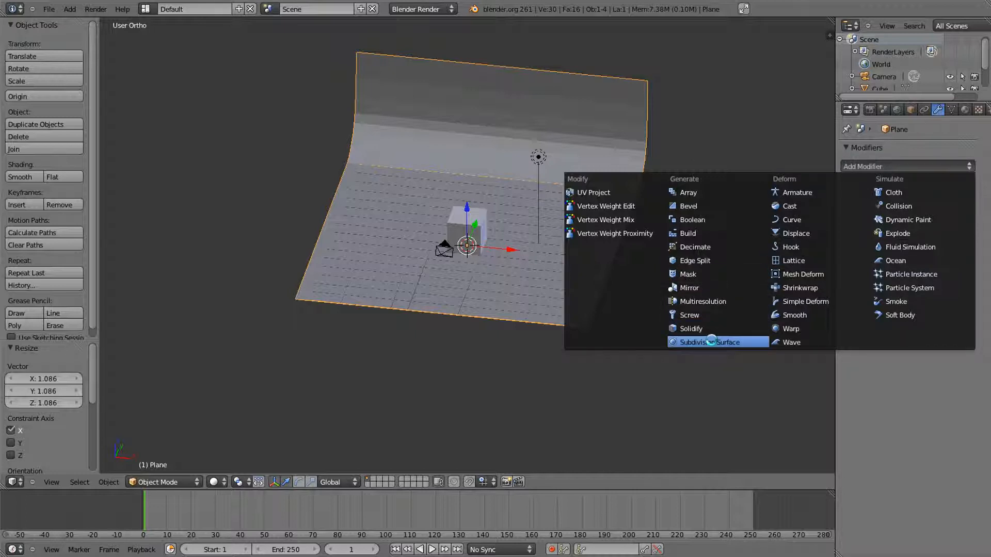
pyautogui.click(707, 342)
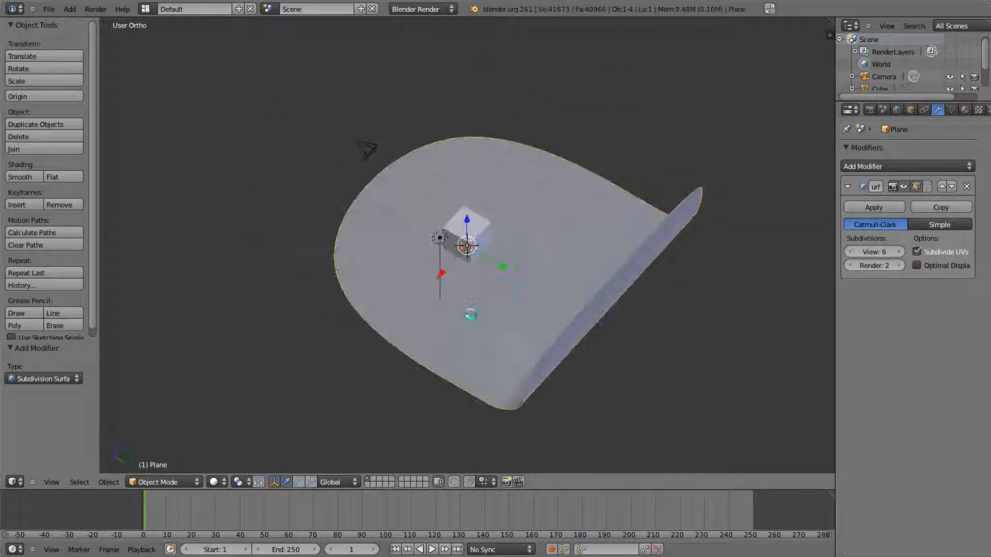
pyautogui.press('KP_0')
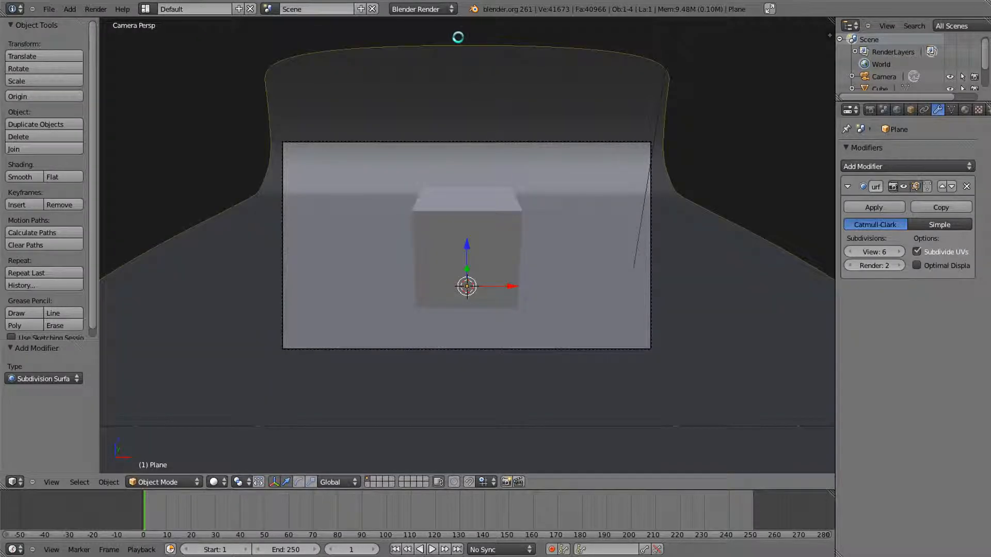
# Step: Create a material named Background with diffuse colour R/G/B 1.0 for the backdrop
pyautogui.press('F12')
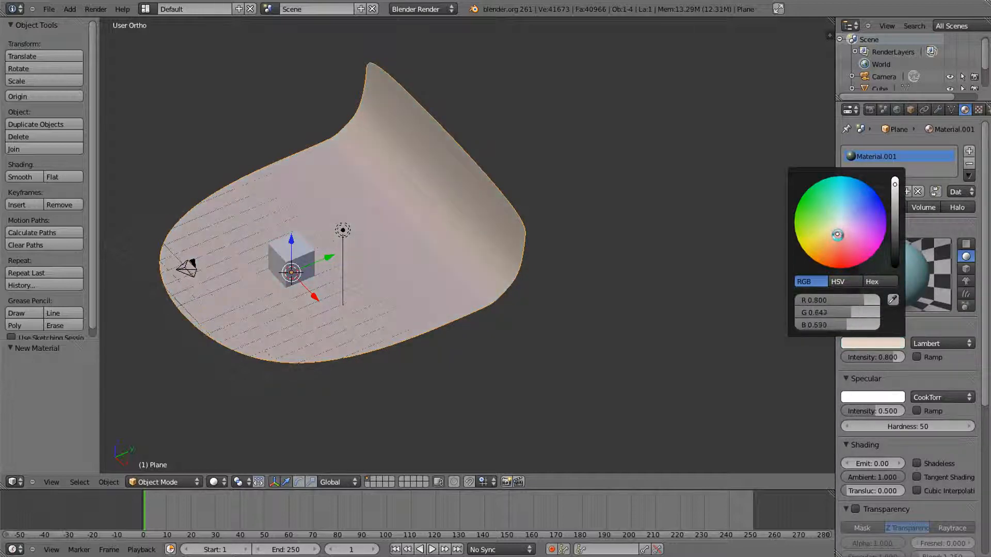
pyautogui.moveTo(838, 234); pyautogui.dragTo(839, 218)
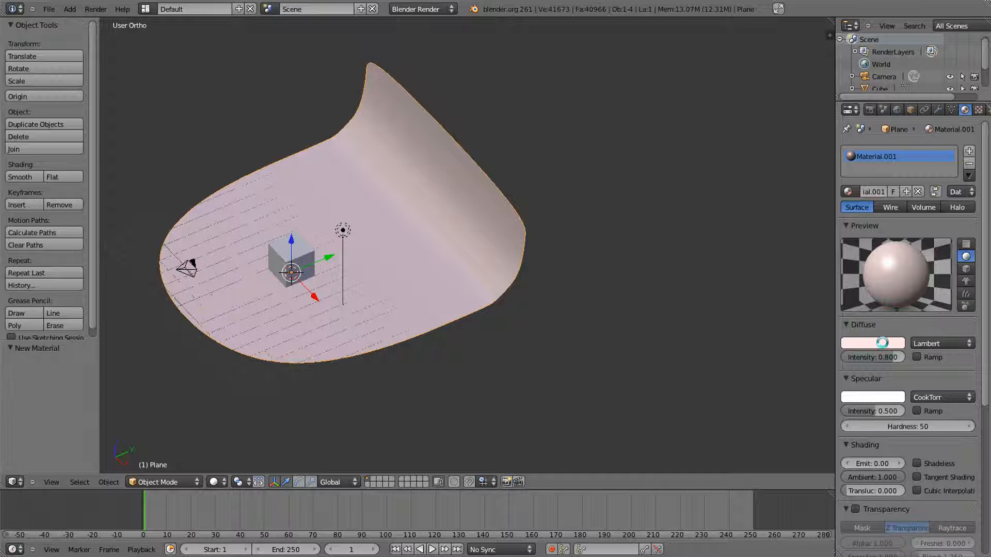
pyautogui.click(872, 343)
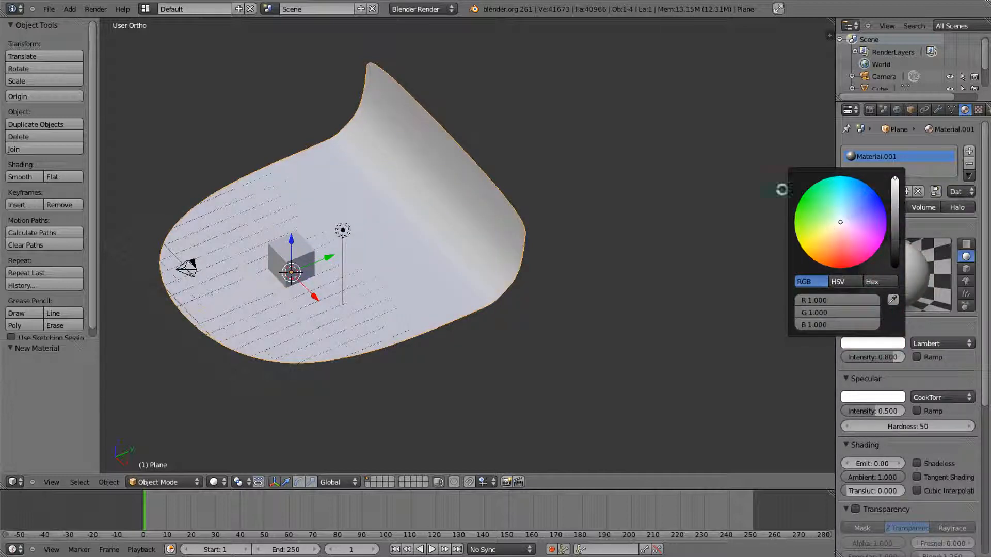
pyautogui.click(483, 269)
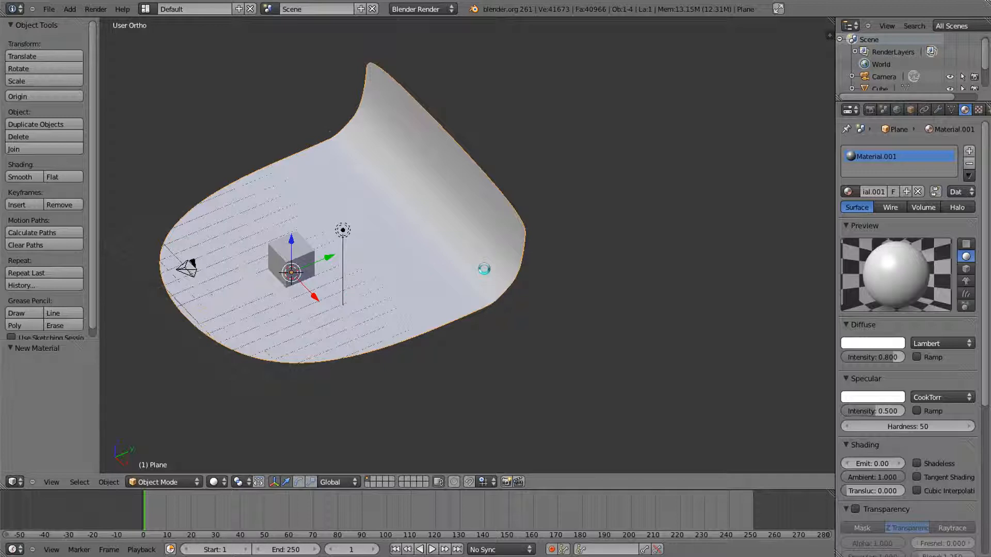
pyautogui.moveTo(483, 269); pyautogui.dragTo(365, 225)
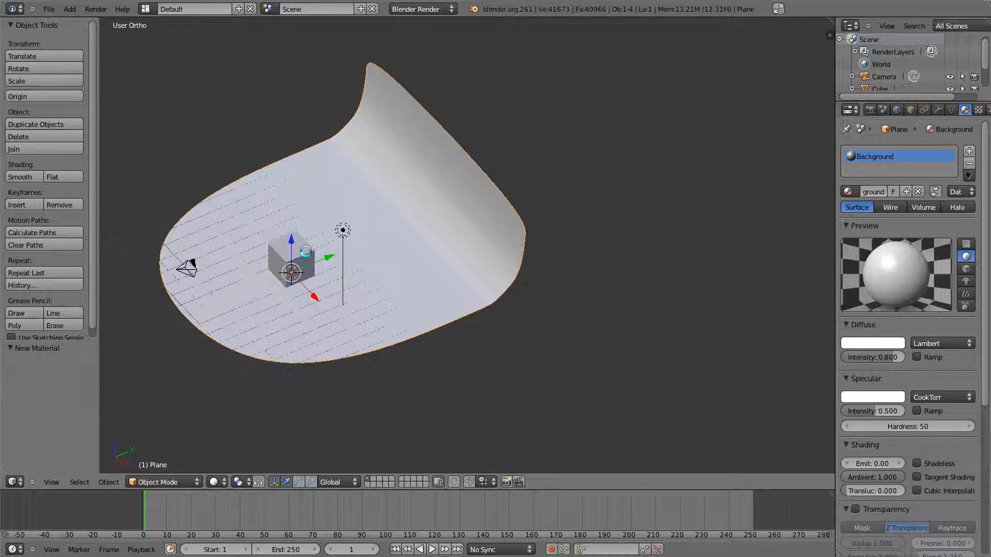
pyautogui.click(292, 262)
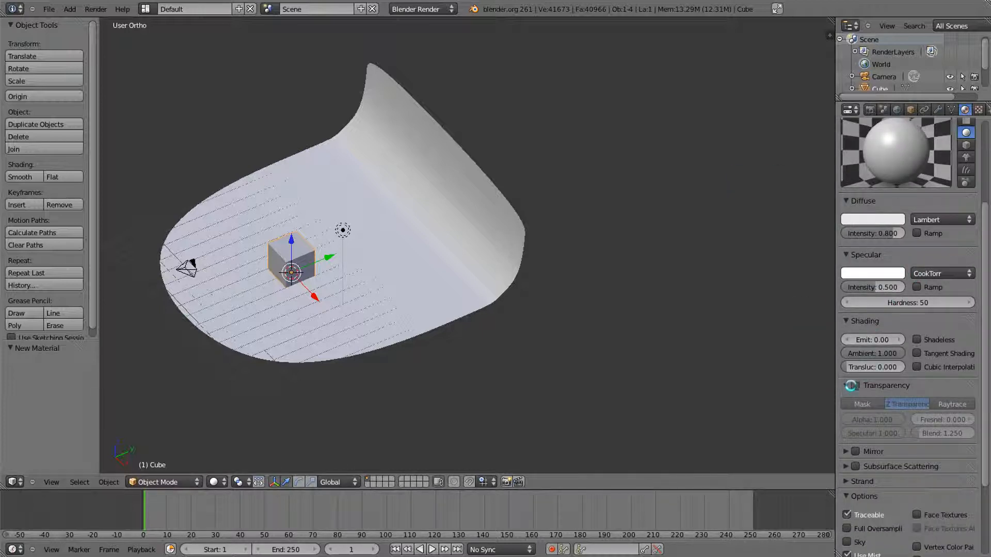
pyautogui.moveTo(852, 385)
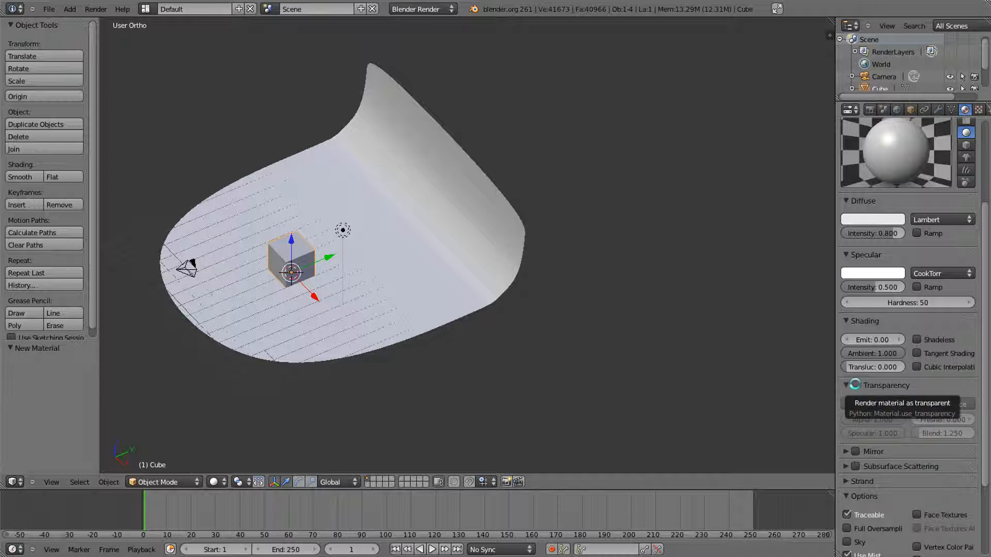
# Step: Enable raytraced transparency on the cube's material with Fresnel and an IOR near 1.56
pyautogui.click(855, 386)
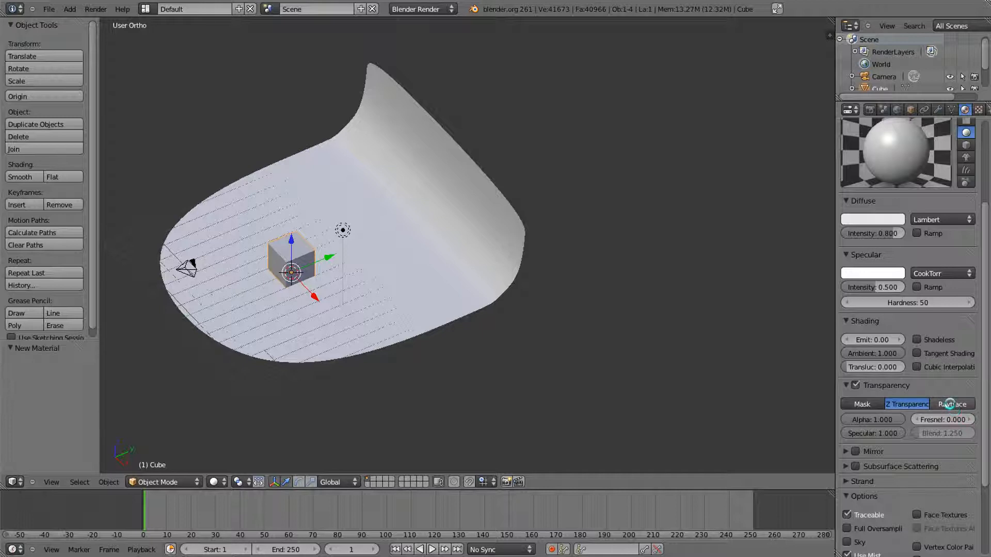
pyautogui.click(952, 404)
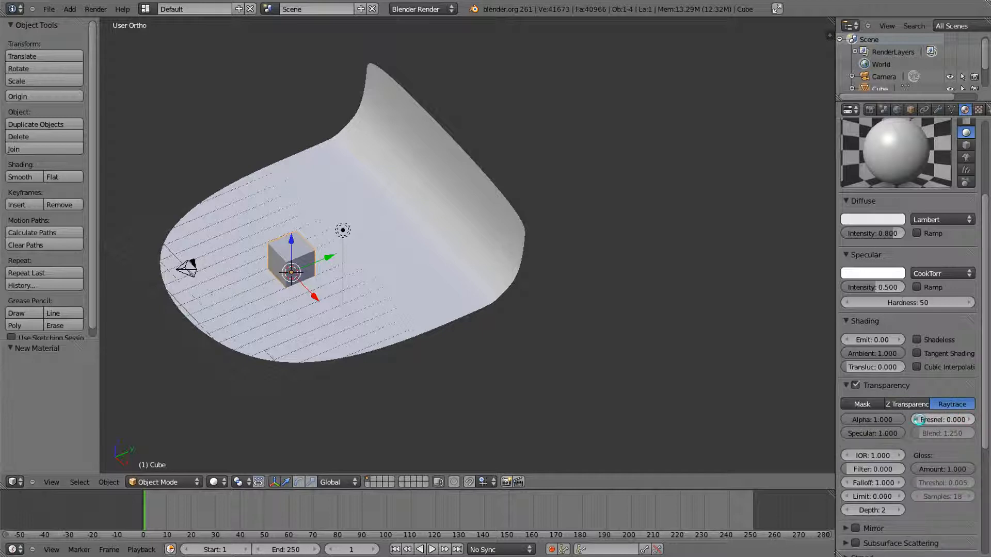
pyautogui.moveTo(923, 420); pyautogui.dragTo(961, 419)
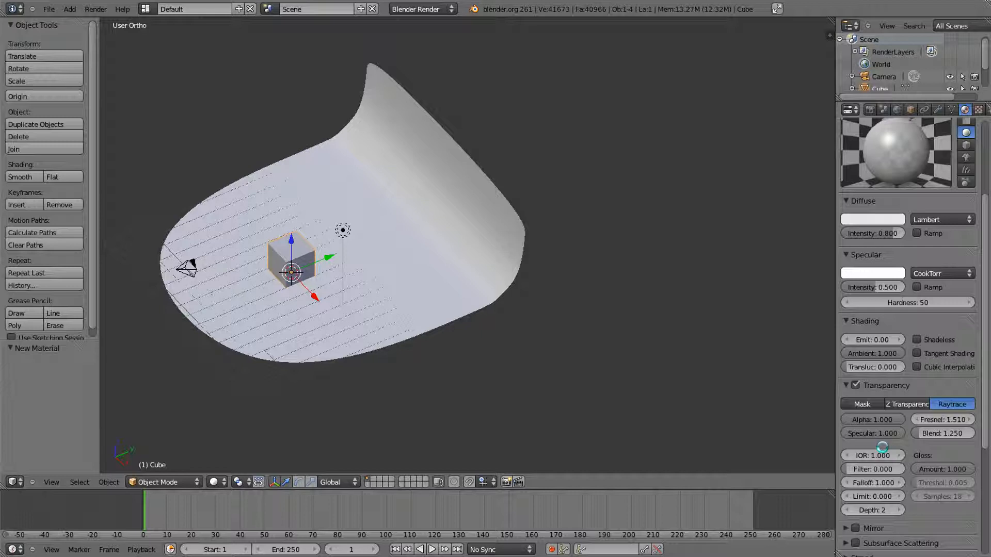
pyautogui.moveTo(874, 469)
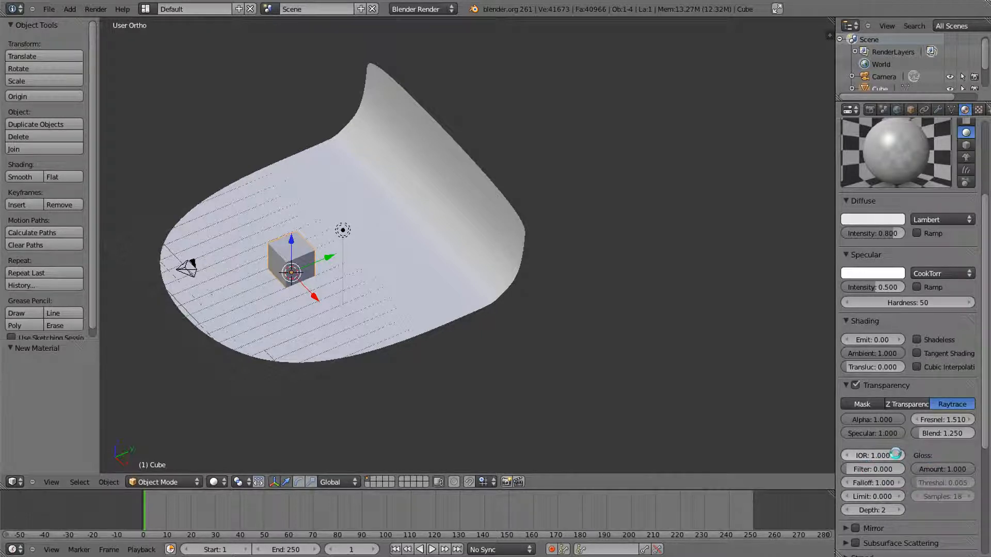
pyautogui.moveTo(873, 455)
pyautogui.write('1.56')
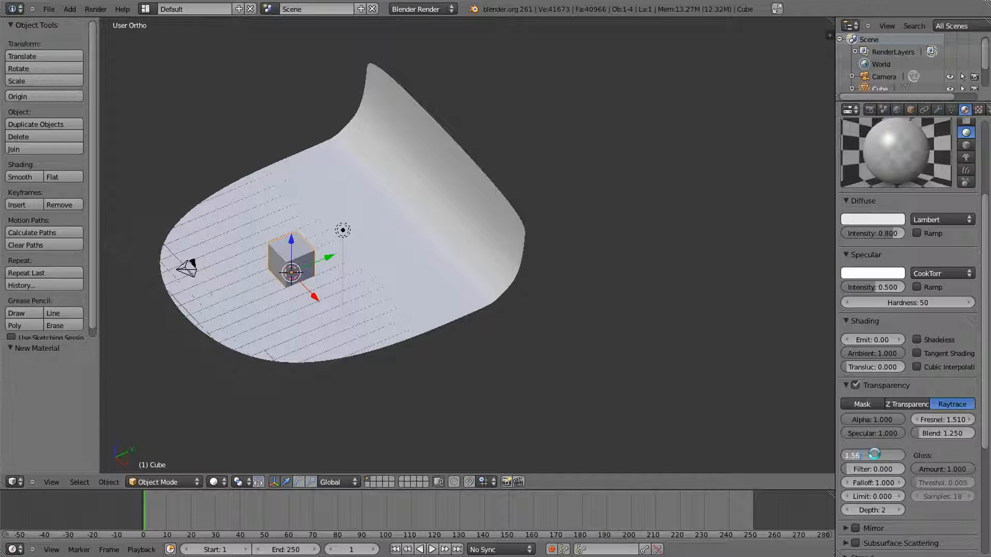
pyautogui.moveTo(873, 455); pyautogui.dragTo(875, 456)
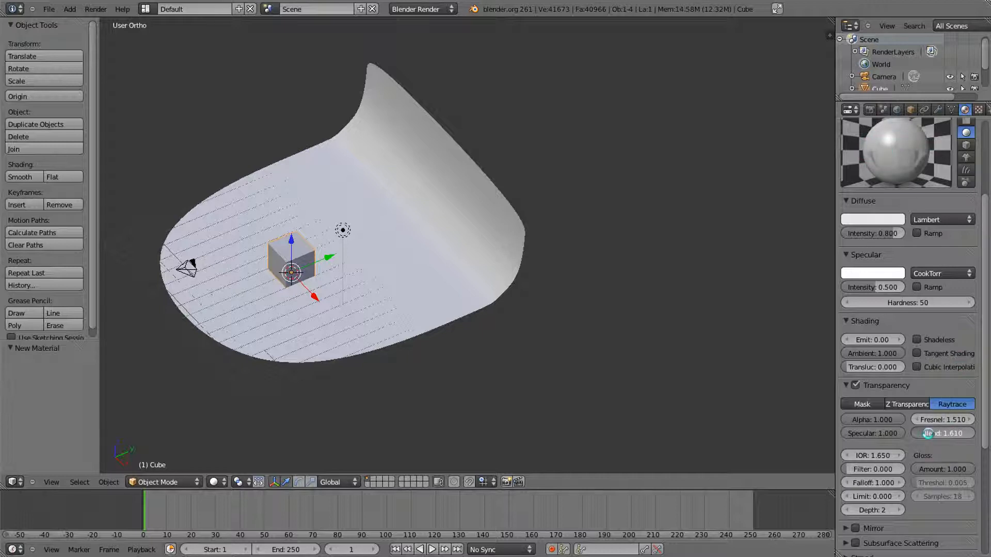
# Step: Set the cube's IOR to 1.65, Blend to 2.77, and Mirror reflectivity to about 0.22
pyautogui.moveTo(961, 433); pyautogui.dragTo(929, 433)
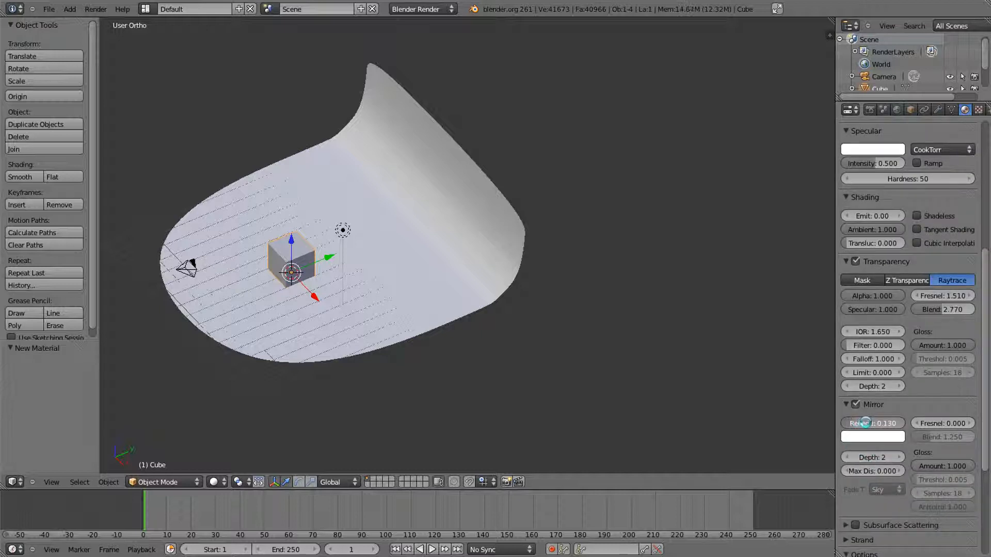
pyautogui.moveTo(866, 423); pyautogui.dragTo(876, 424)
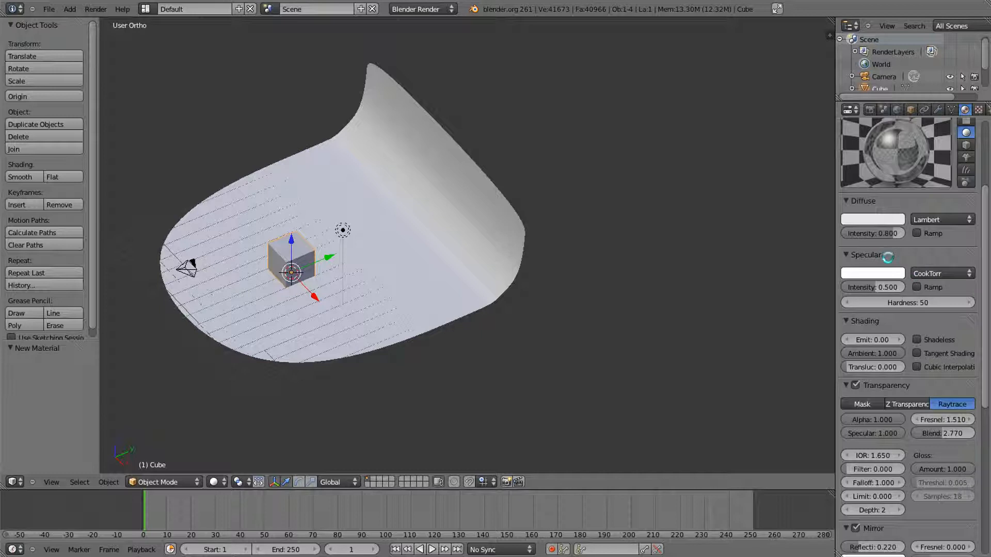
# Step: Tint the cube's diffuse colour pale green and render a test image
pyautogui.click(872, 219)
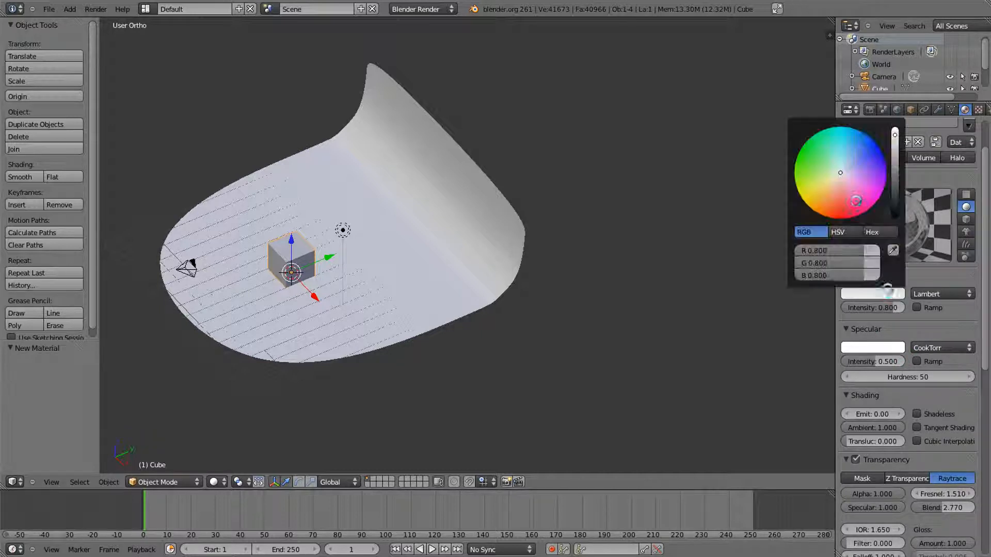
pyautogui.click(831, 168)
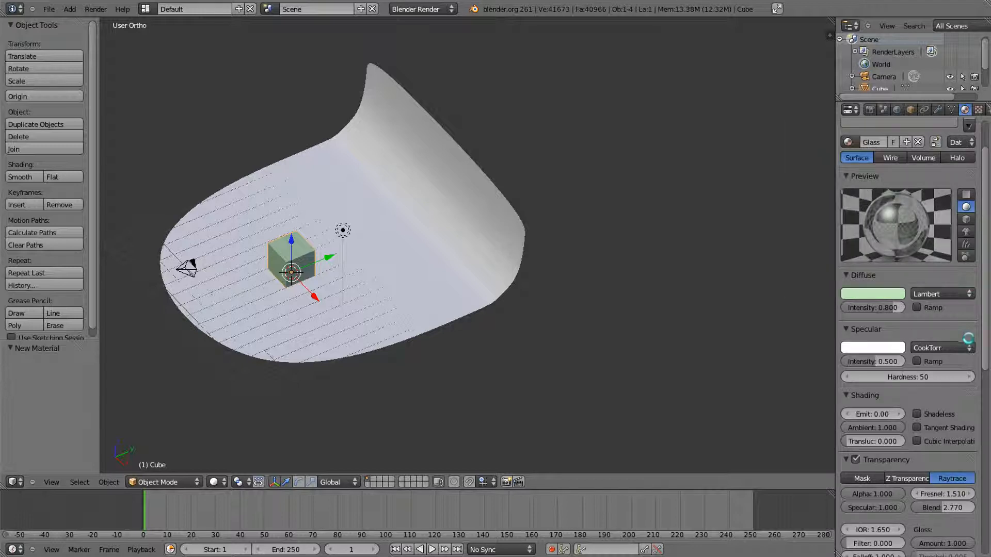
pyautogui.press('F12')
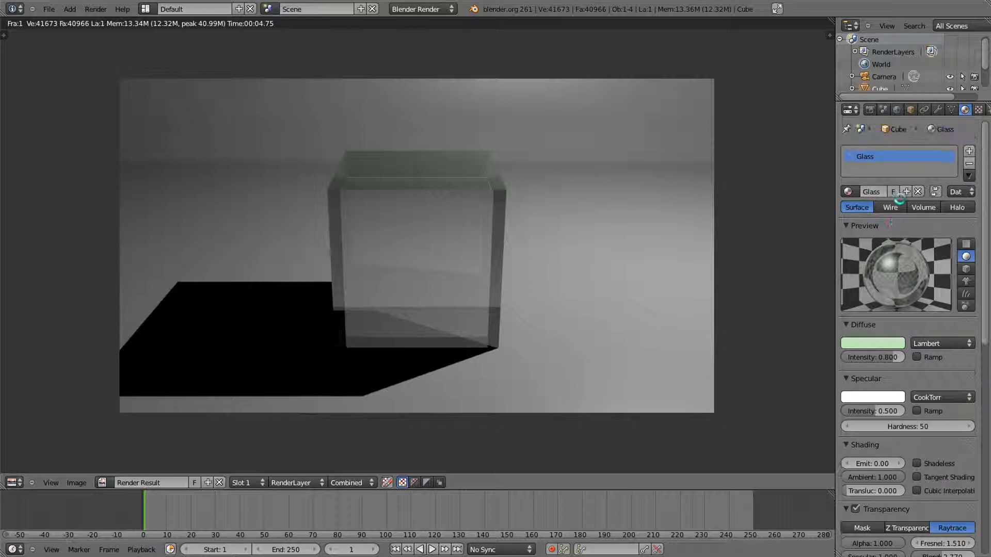
pyautogui.moveTo(654, 284)
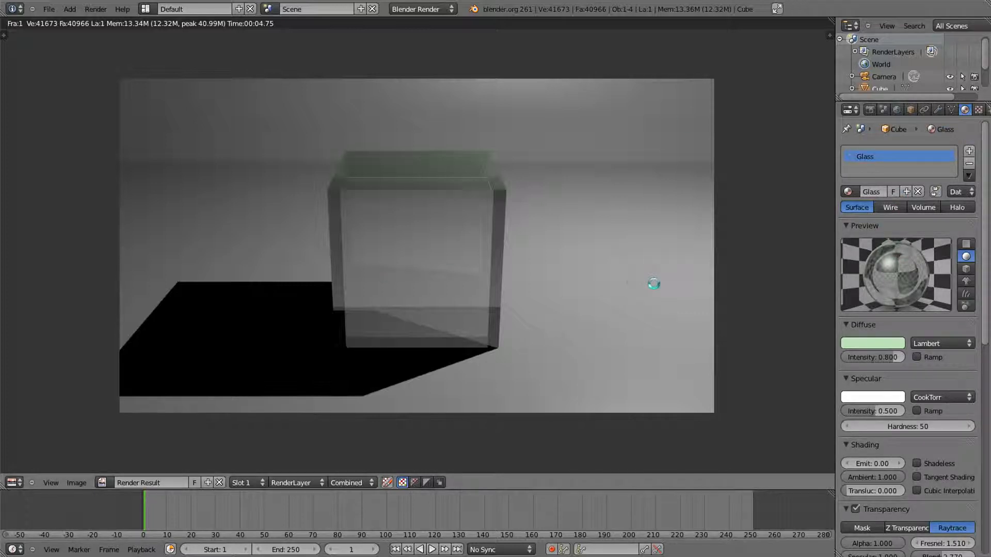
pyautogui.moveTo(509, 239)
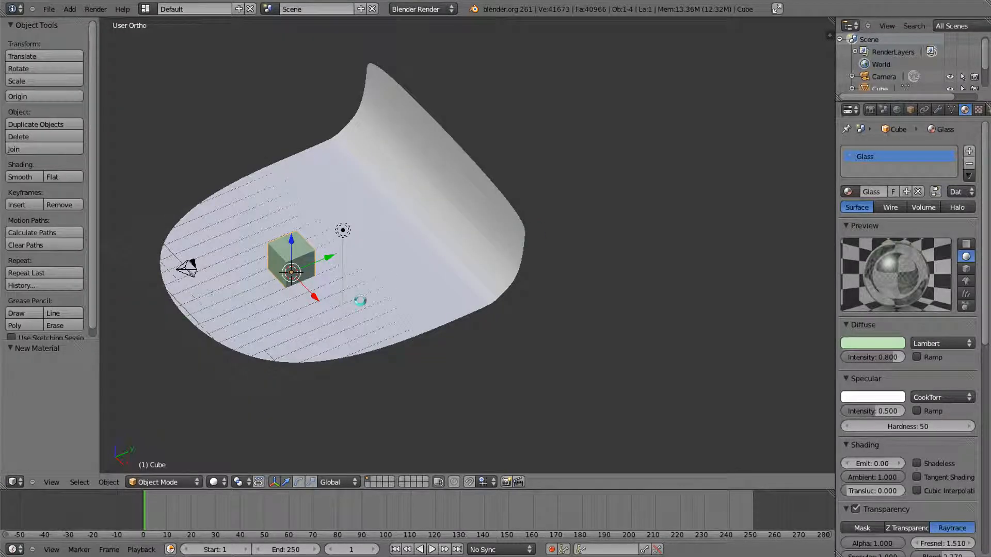
# Step: Add a UV sphere, scale it and move it onto the backdrop beside the cube
pyautogui.click(69, 10)
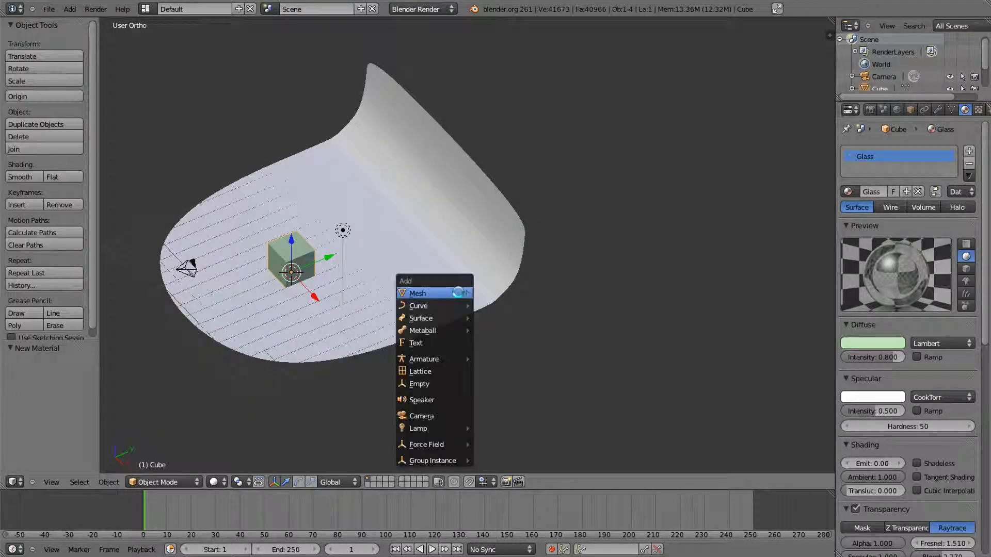
pyautogui.moveTo(417, 292)
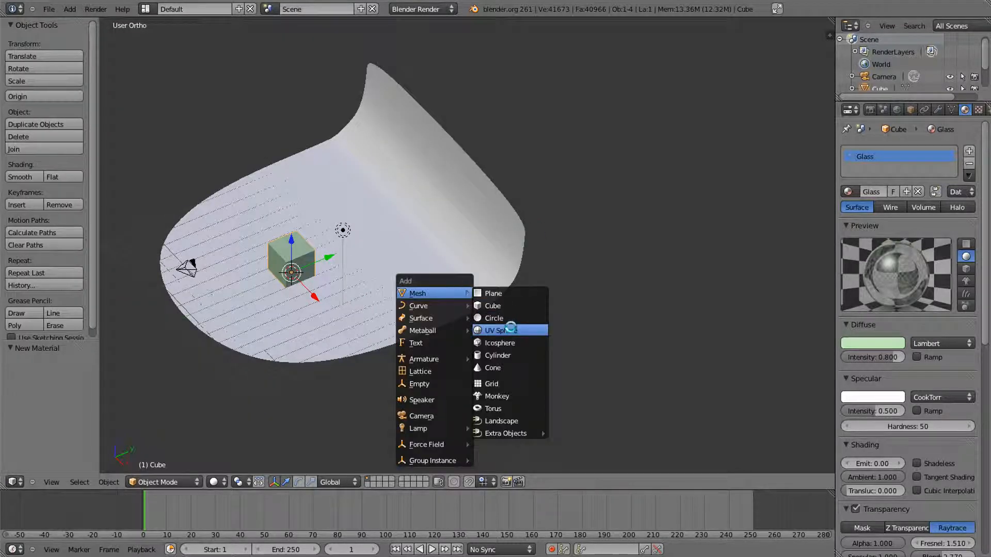
pyautogui.click(500, 330)
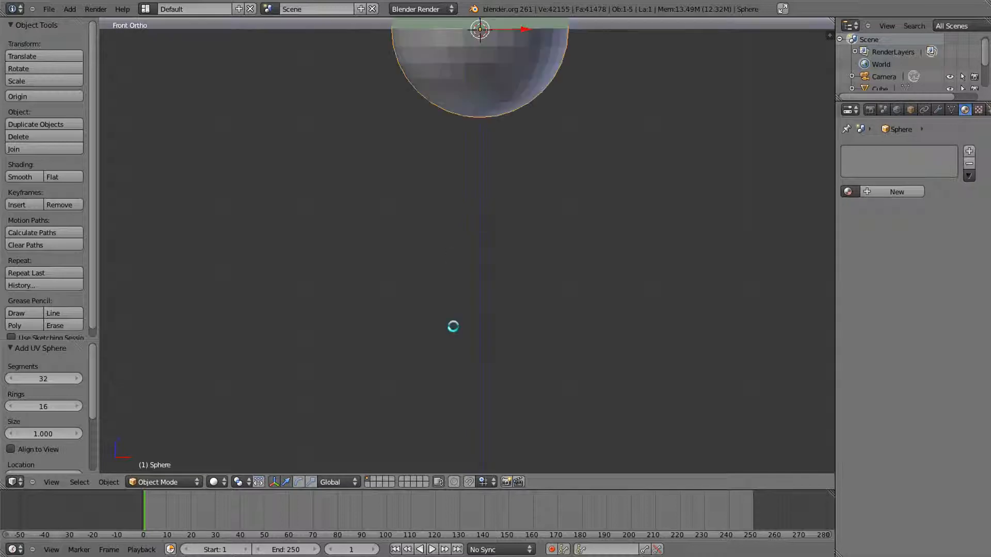
pyautogui.press('Tab')
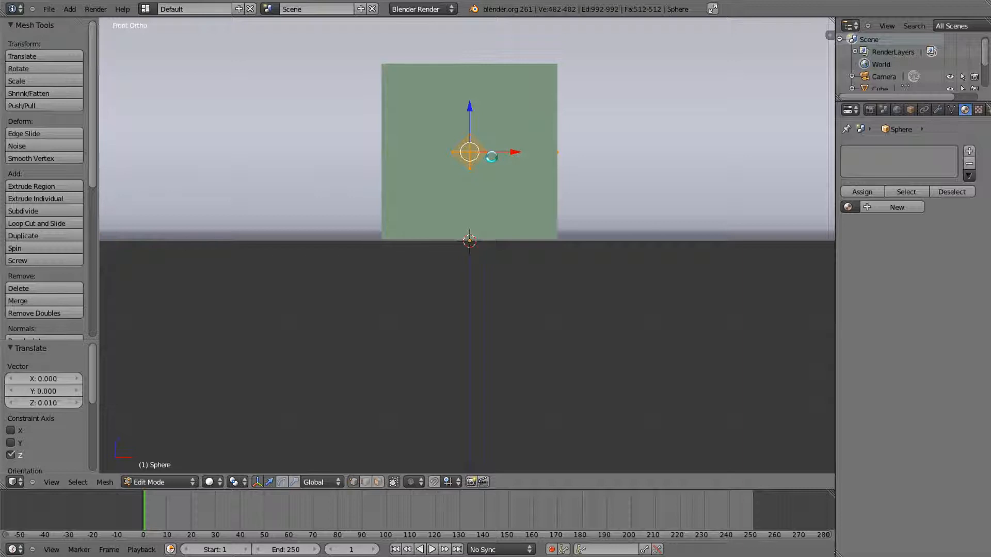
pyautogui.moveTo(468, 151); pyautogui.dragTo(594, 148)
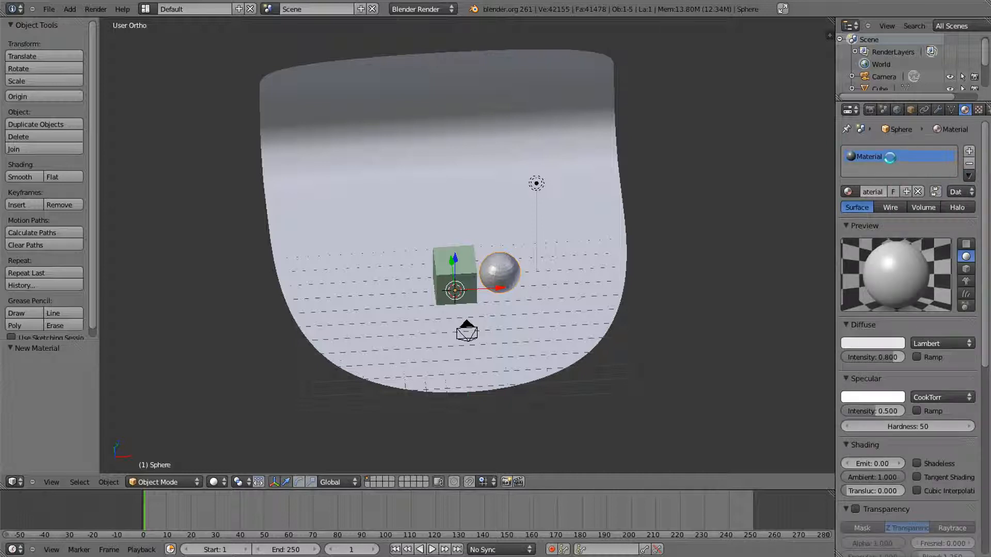
# Step: Give the sphere's material raytraced transparency with Fresnel around 1.42 and an adjusted blend
pyautogui.click(918, 192)
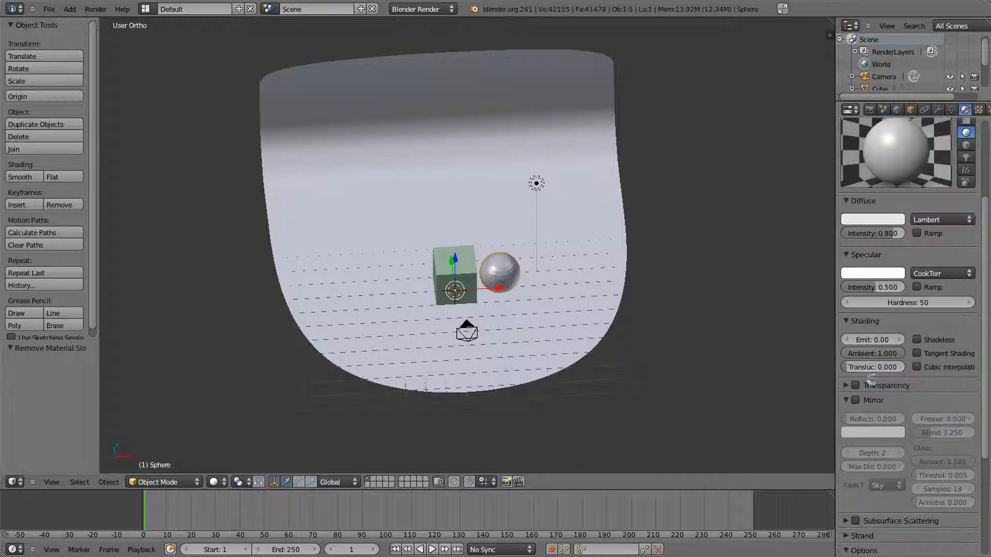
pyautogui.click(855, 385)
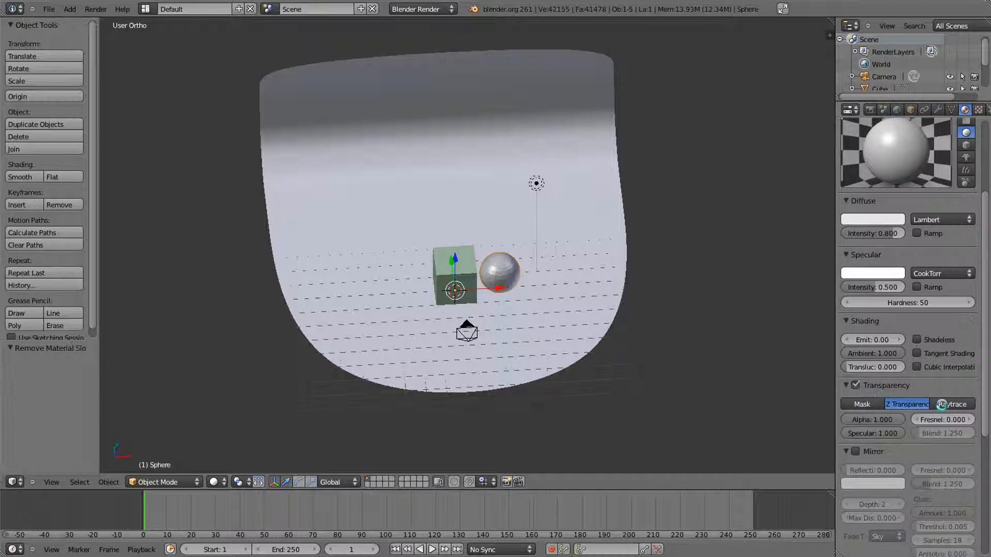
pyautogui.click(952, 403)
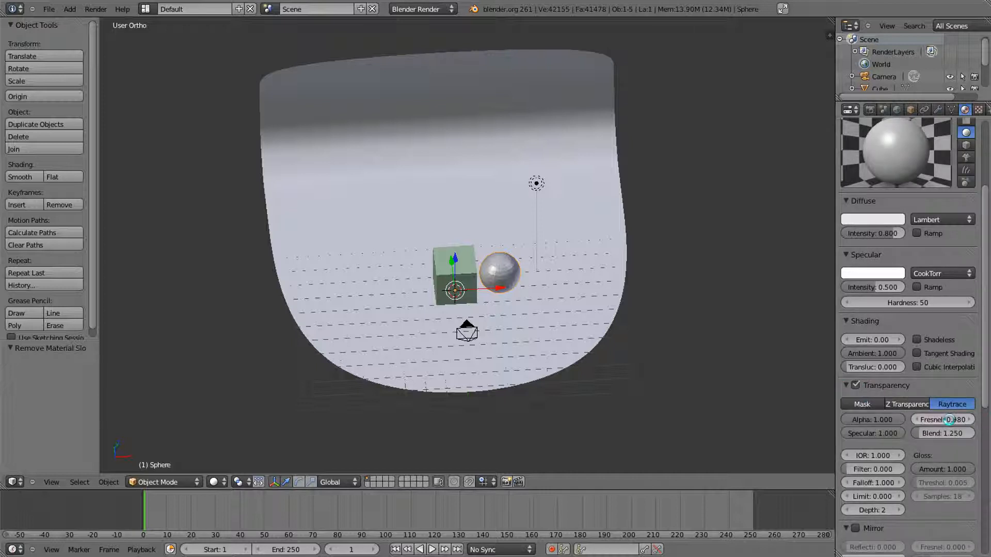
pyautogui.moveTo(941, 419); pyautogui.dragTo(948, 419)
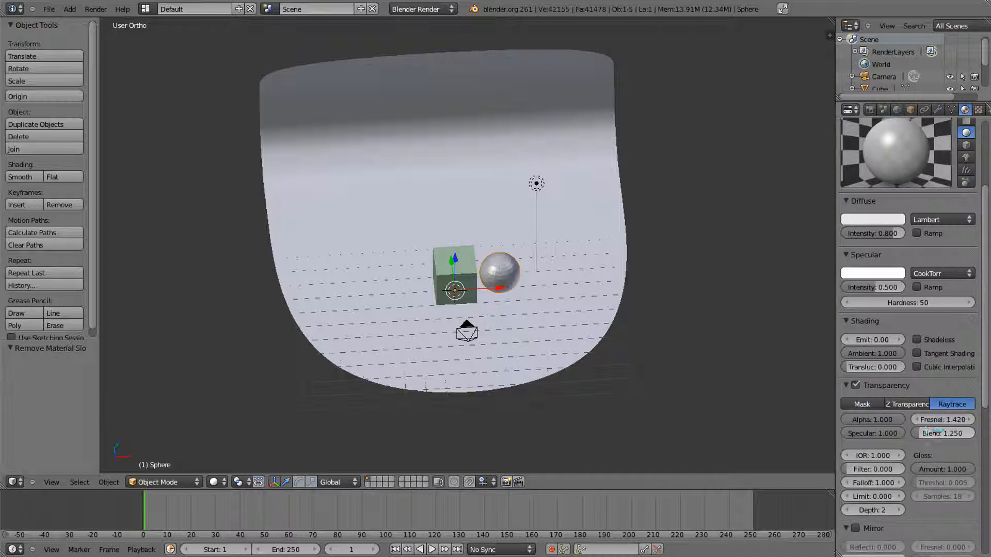
pyautogui.moveTo(970, 433); pyautogui.dragTo(929, 433)
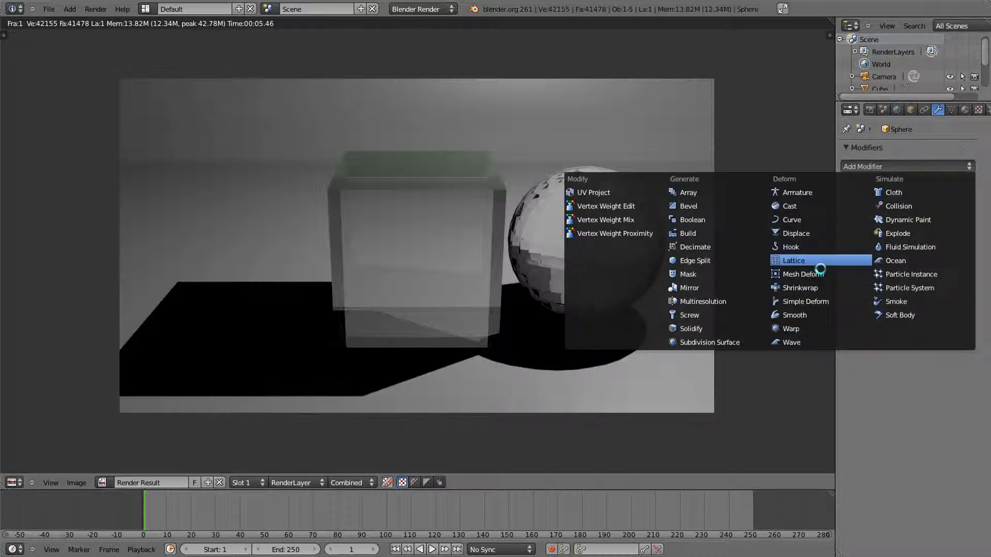
pyautogui.moveTo(708, 342)
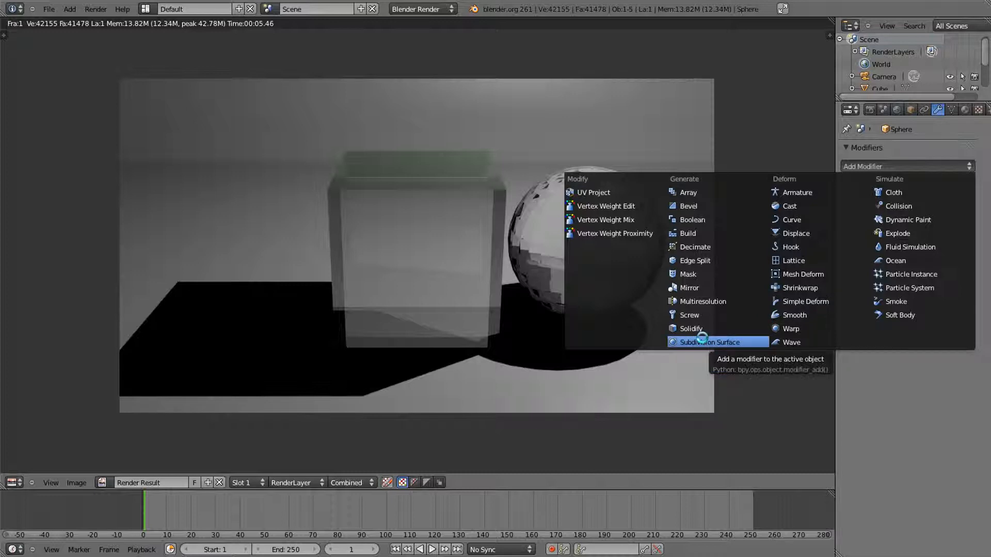
# Step: Add a Subdivision Surface modifier to the sphere and apply it permanently to the mesh
pyautogui.click(709, 341)
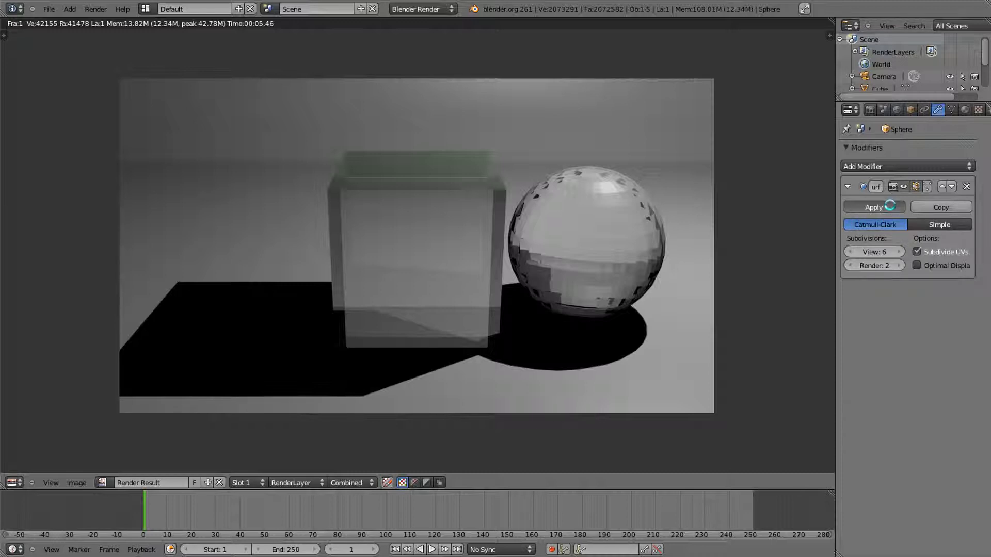
pyautogui.click(874, 207)
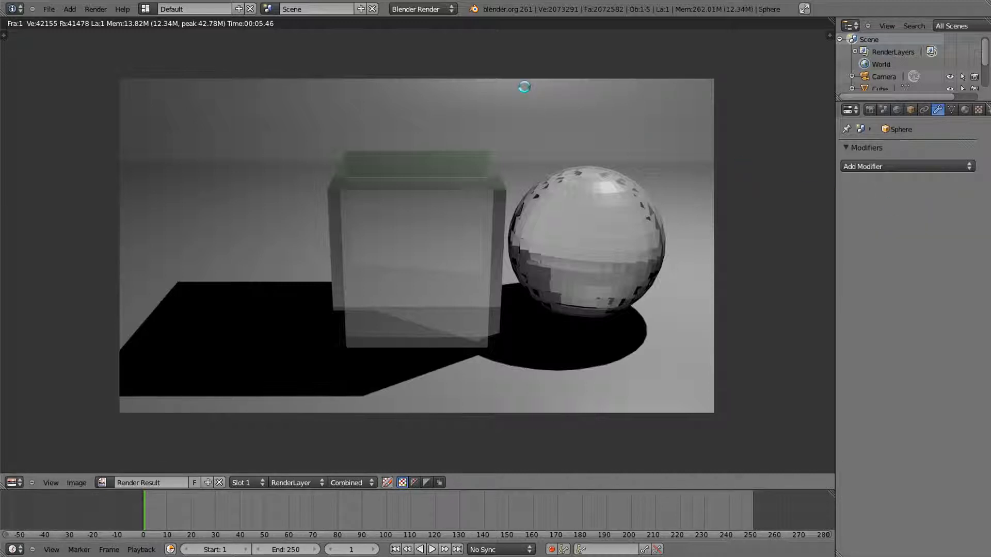